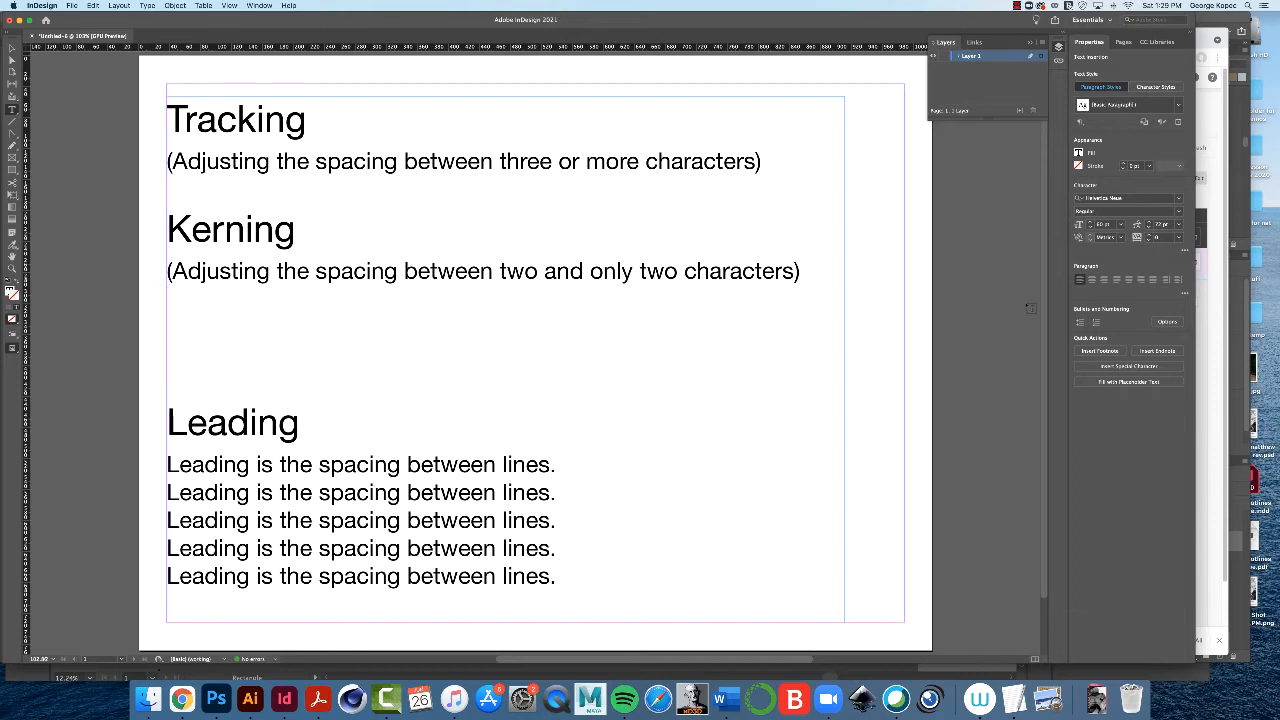
Step: Set the character font size to 60 pt with 72 pt leading
{"action": "left_click", "coordinate": [170, 310]}
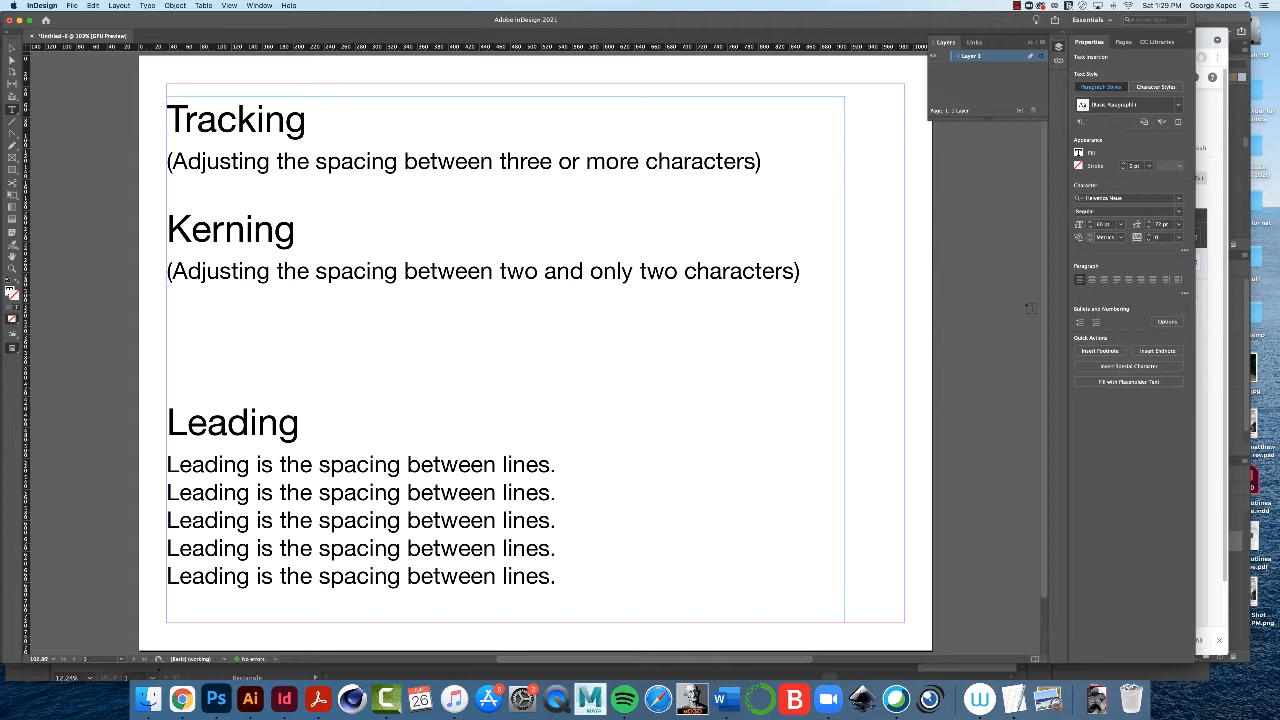
{"action": "left_click", "coordinate": [168, 310]}
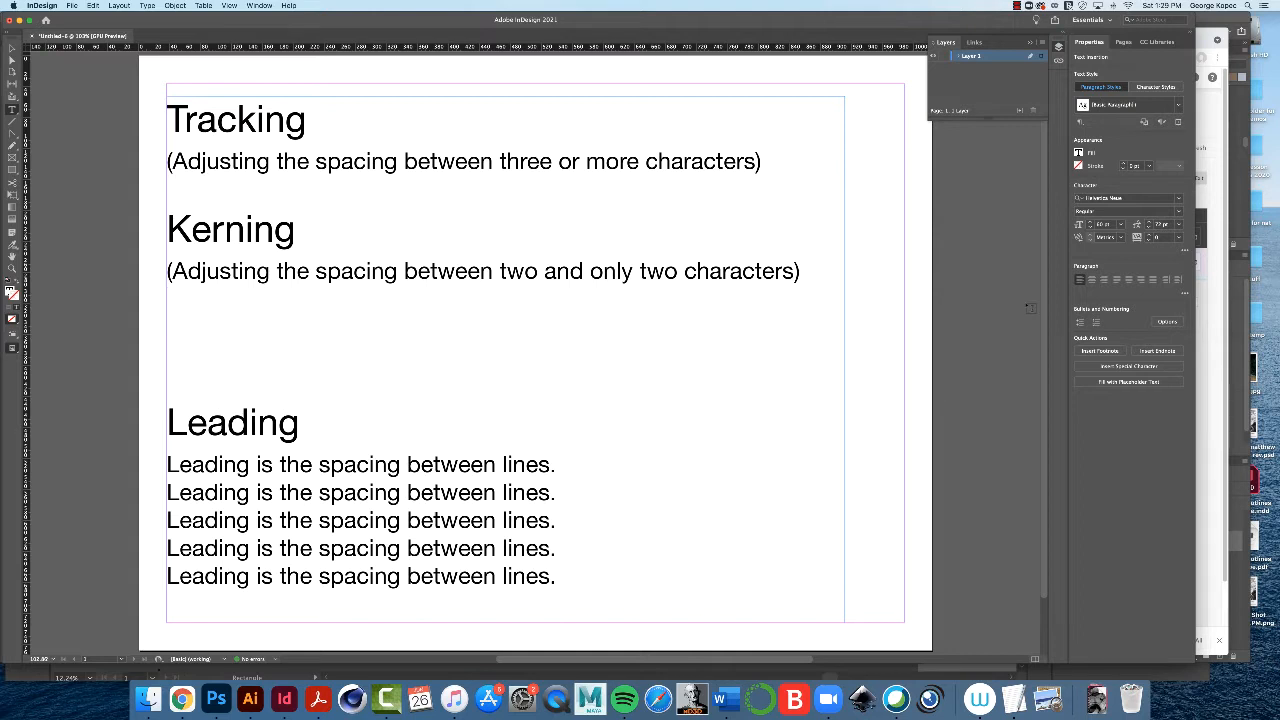
{"action": "left_click", "coordinate": [170, 310]}
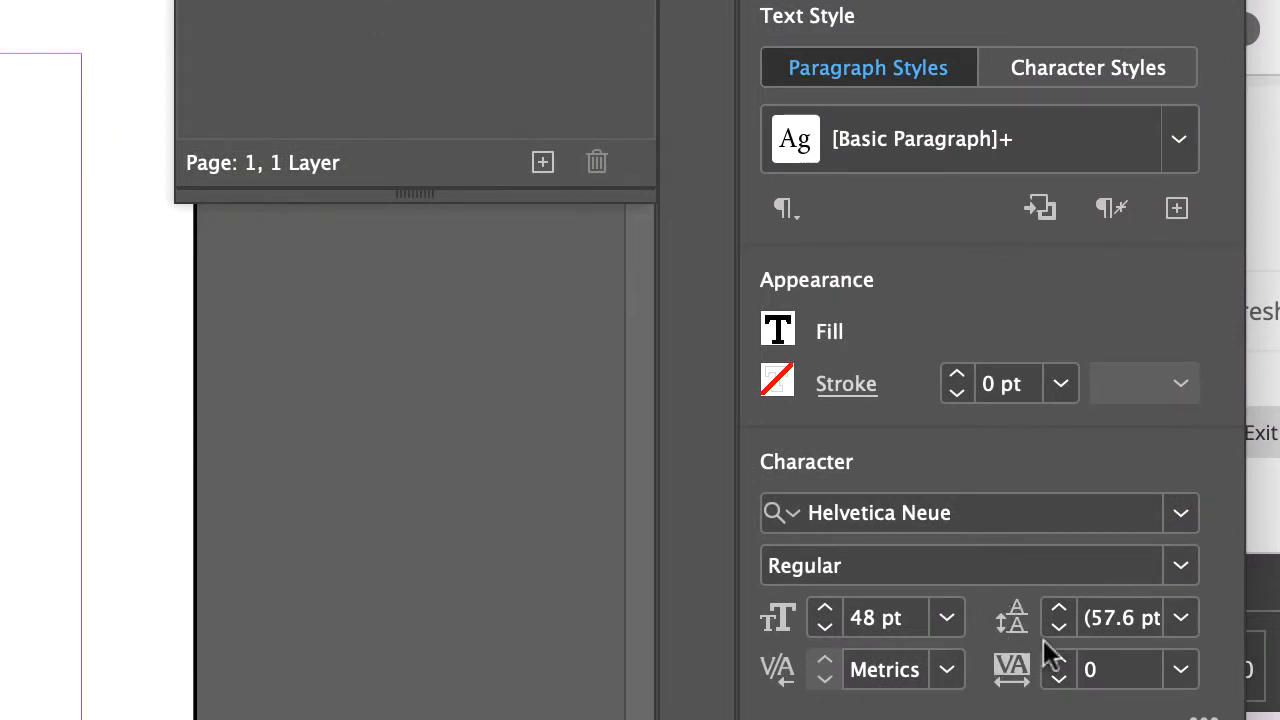
{"action": "mouse_move", "coordinate": [1075, 705]}
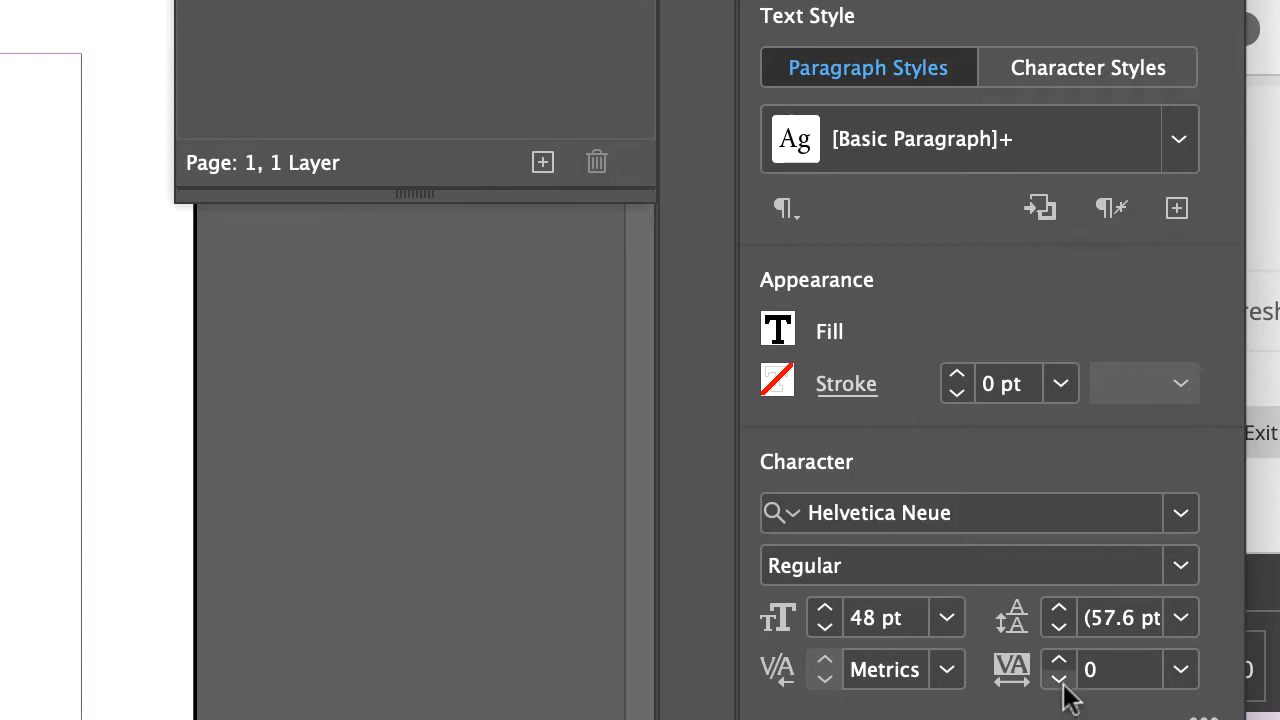
{"action": "mouse_move", "coordinate": [1010, 705]}
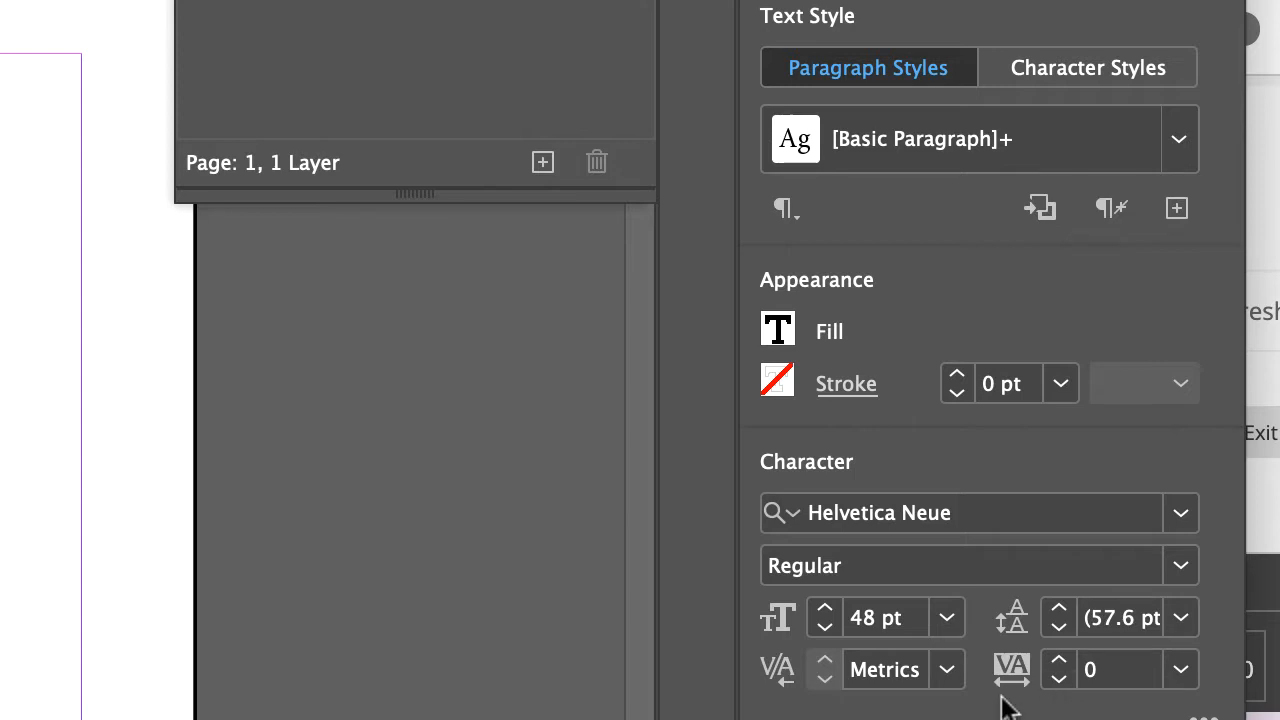
{"action": "mouse_move", "coordinate": [1030, 705]}
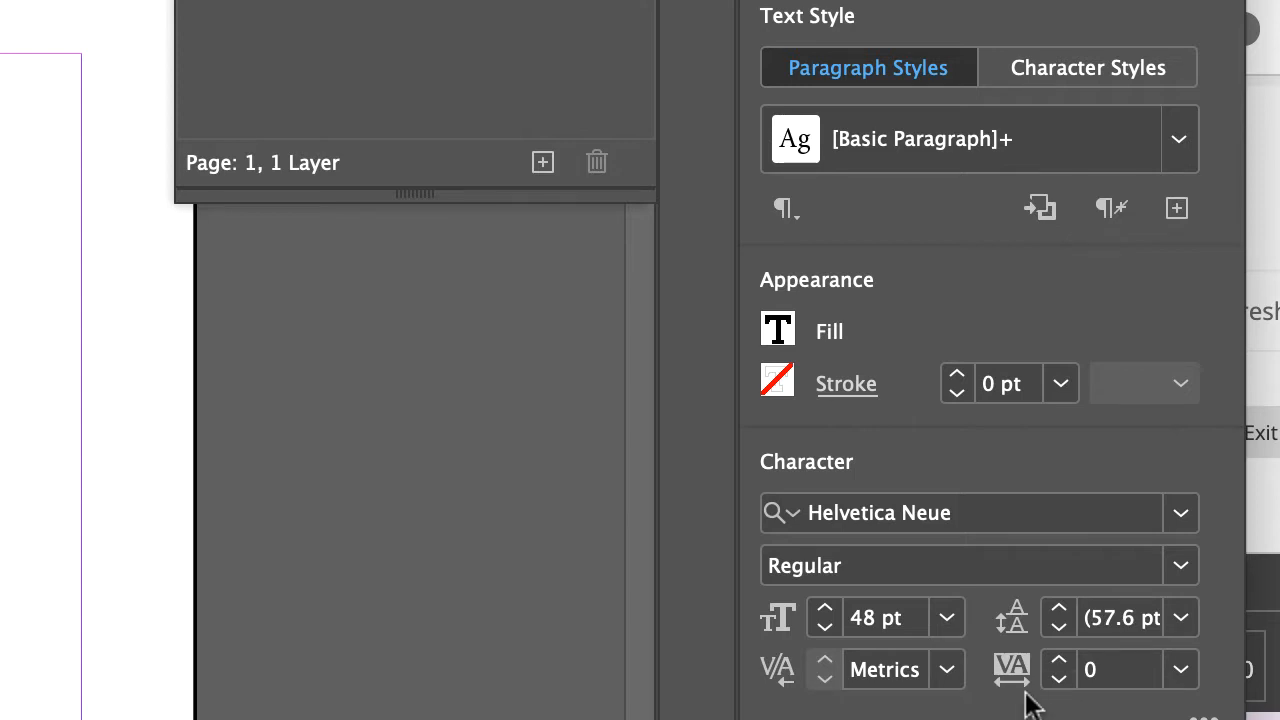
{"action": "mouse_move", "coordinate": [1015, 710]}
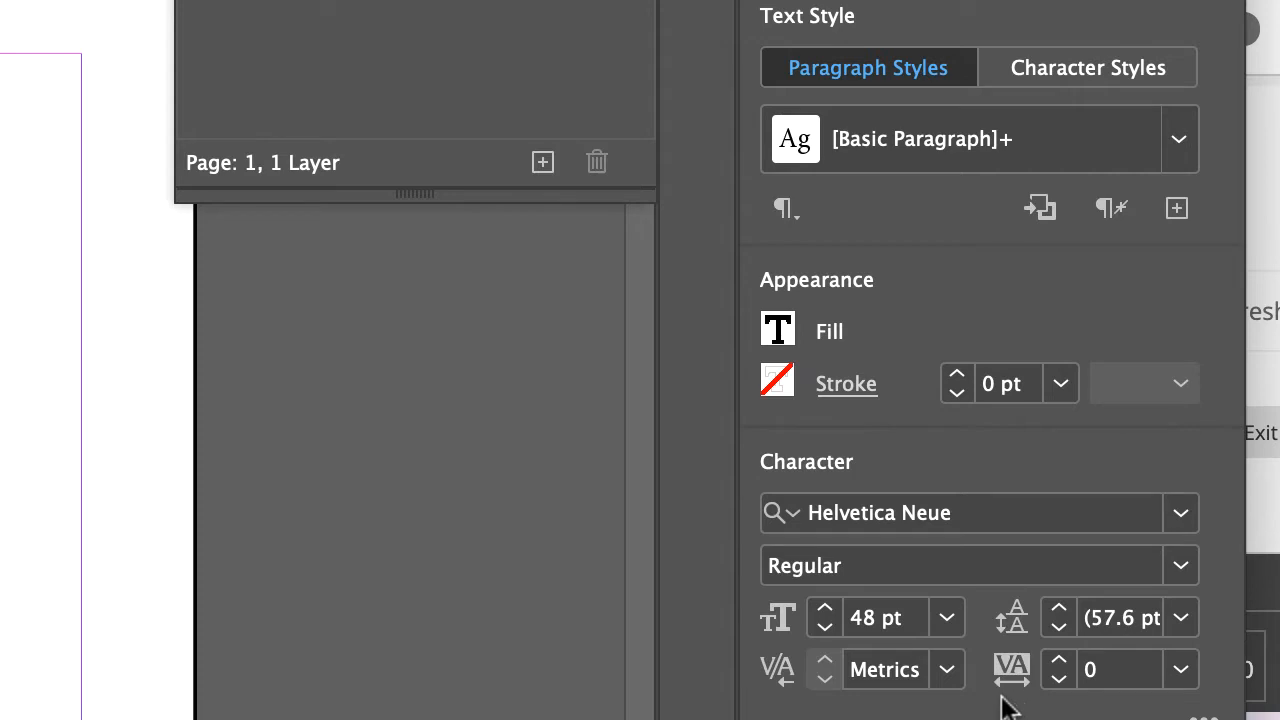
{"action": "mouse_move", "coordinate": [1110, 695]}
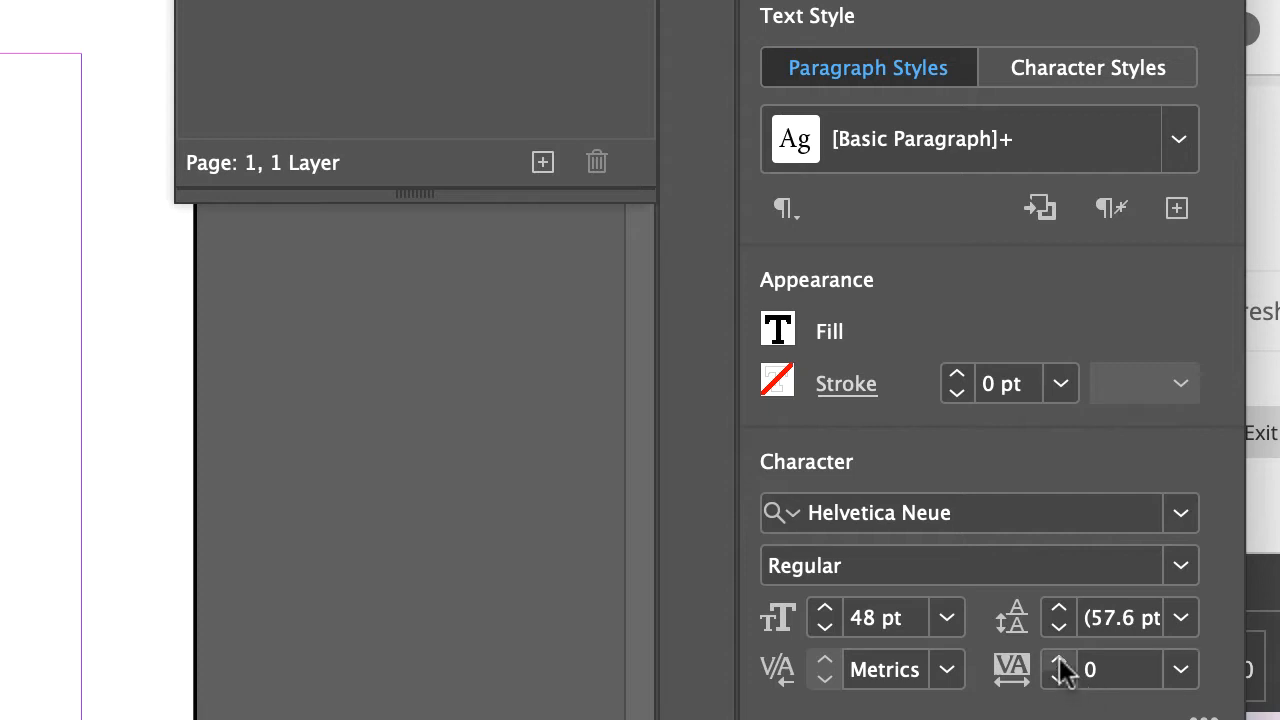
{"action": "left_click", "coordinate": [1057, 662]}
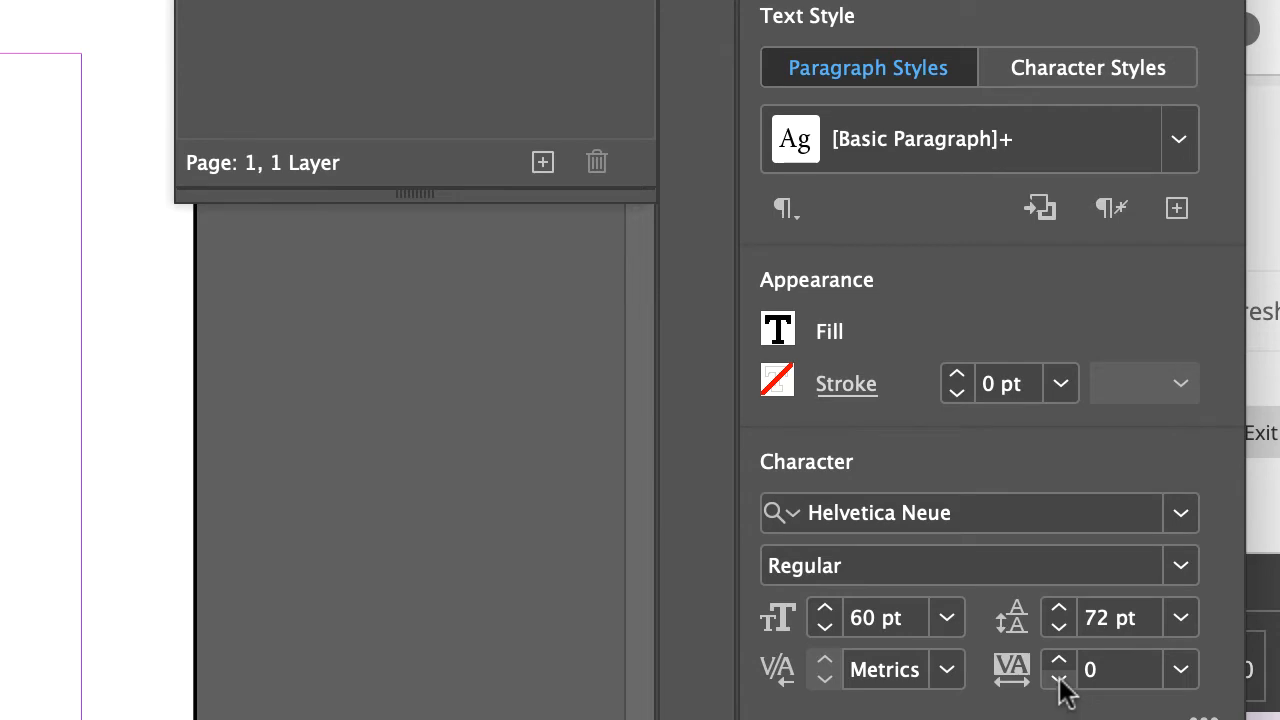
{"action": "left_click", "coordinate": [1058, 680]}
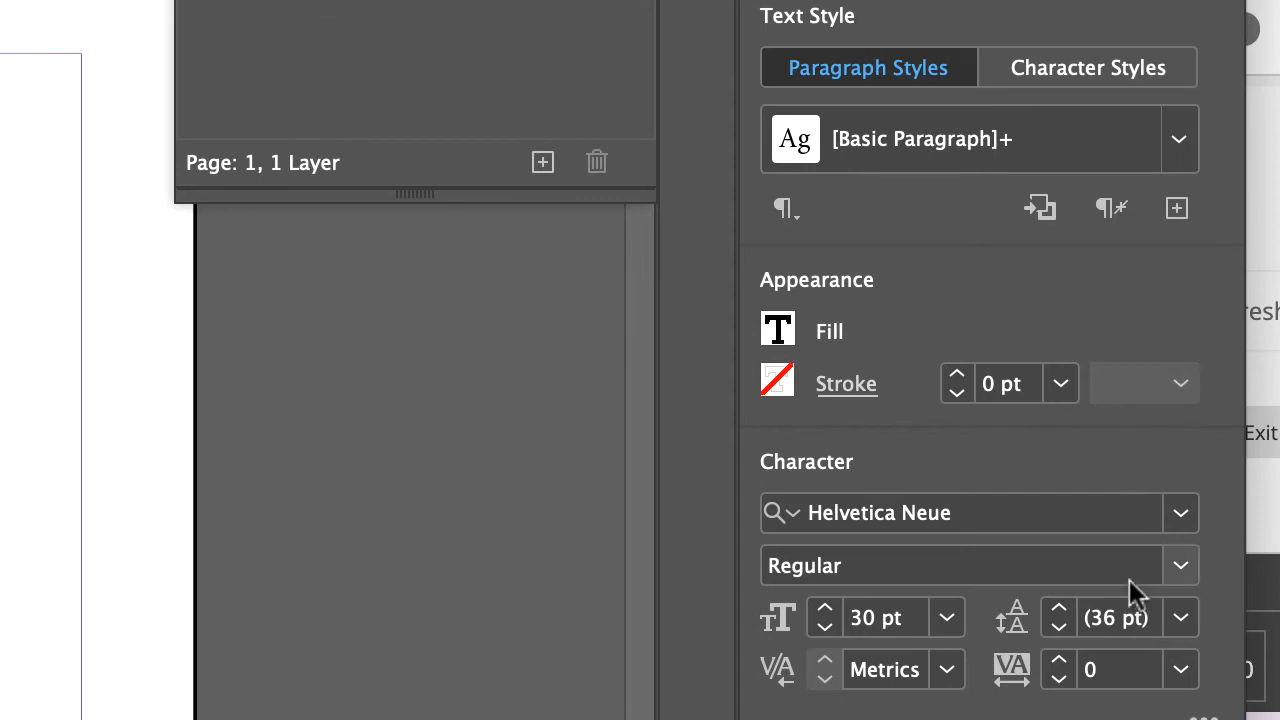
{"action": "mouse_move", "coordinate": [1014, 658]}
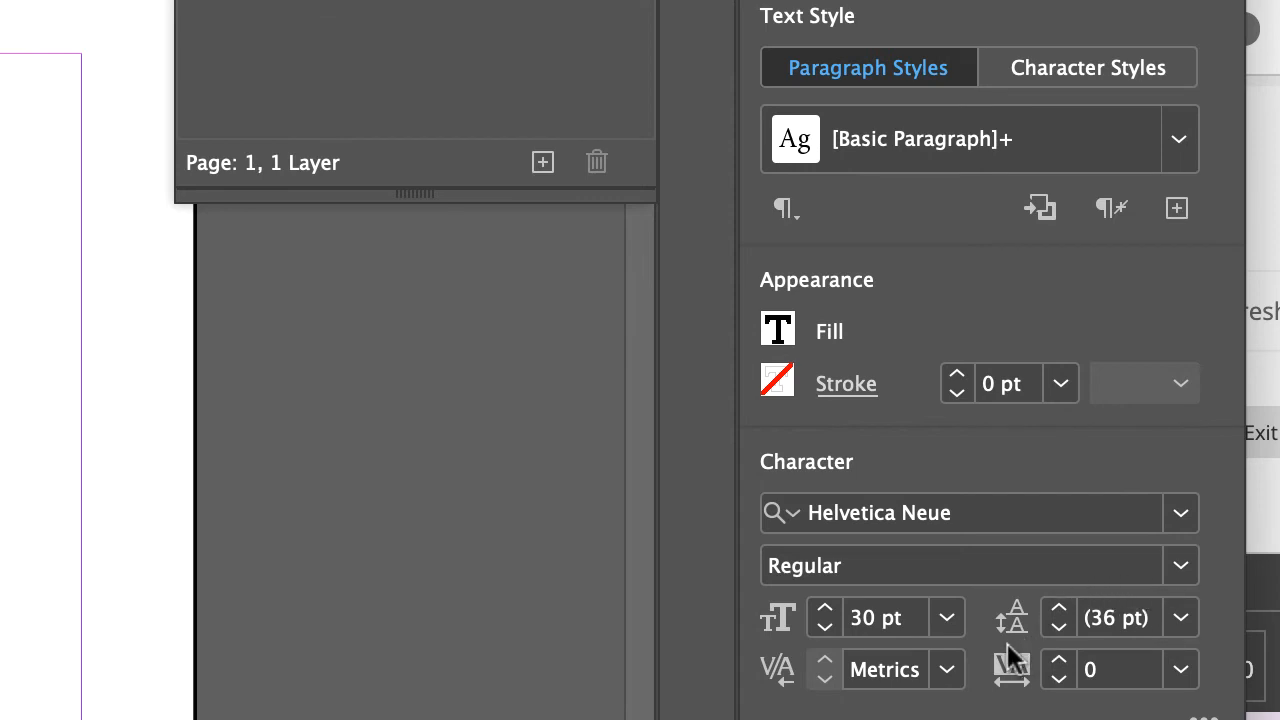
{"action": "mouse_move", "coordinate": [1010, 665]}
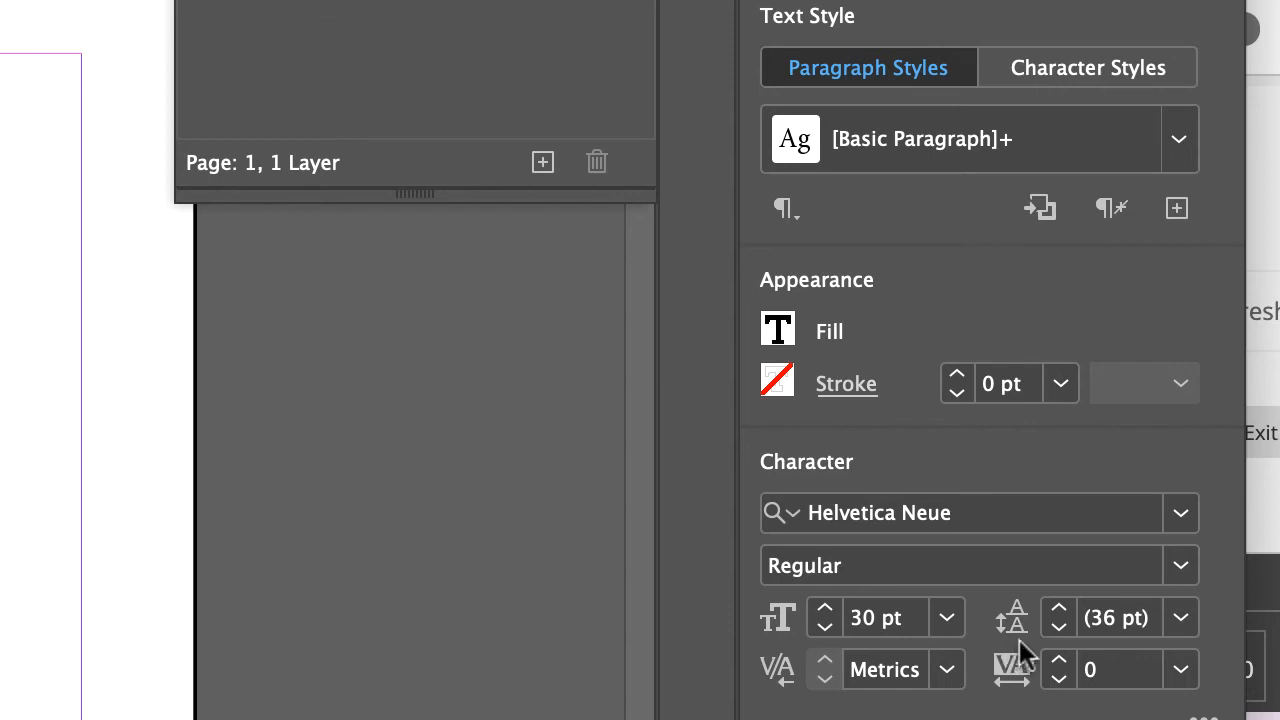
{"action": "mouse_move", "coordinate": [1062, 665]}
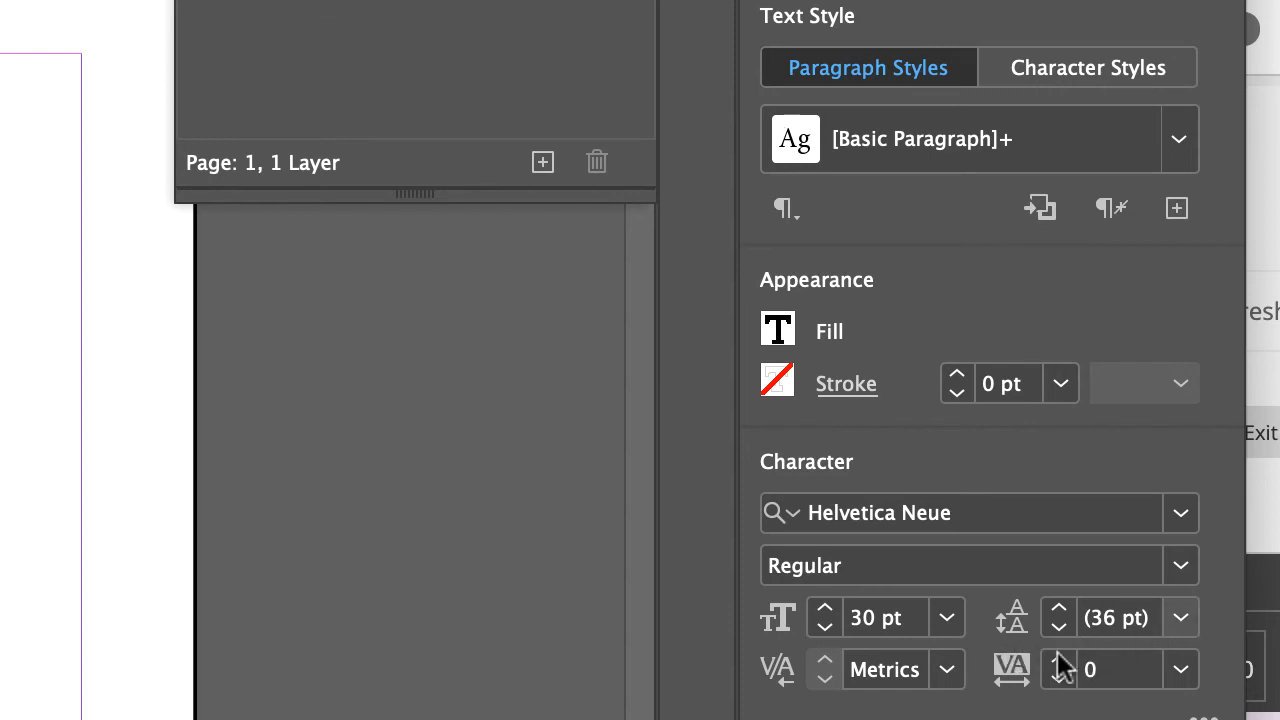
{"action": "mouse_move", "coordinate": [1150, 640]}
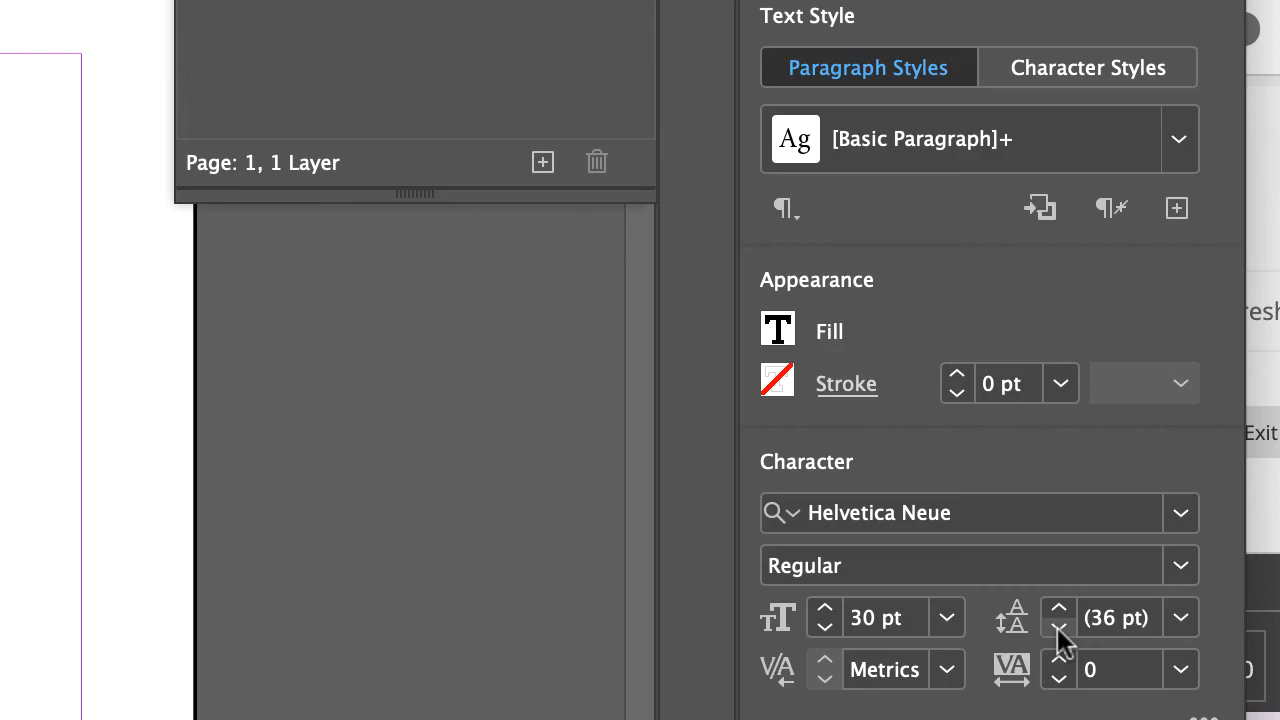
Step: Set the text to 30 pt with Auto leading and click into the Leading paragraph
{"action": "left_click", "coordinate": [1058, 628]}
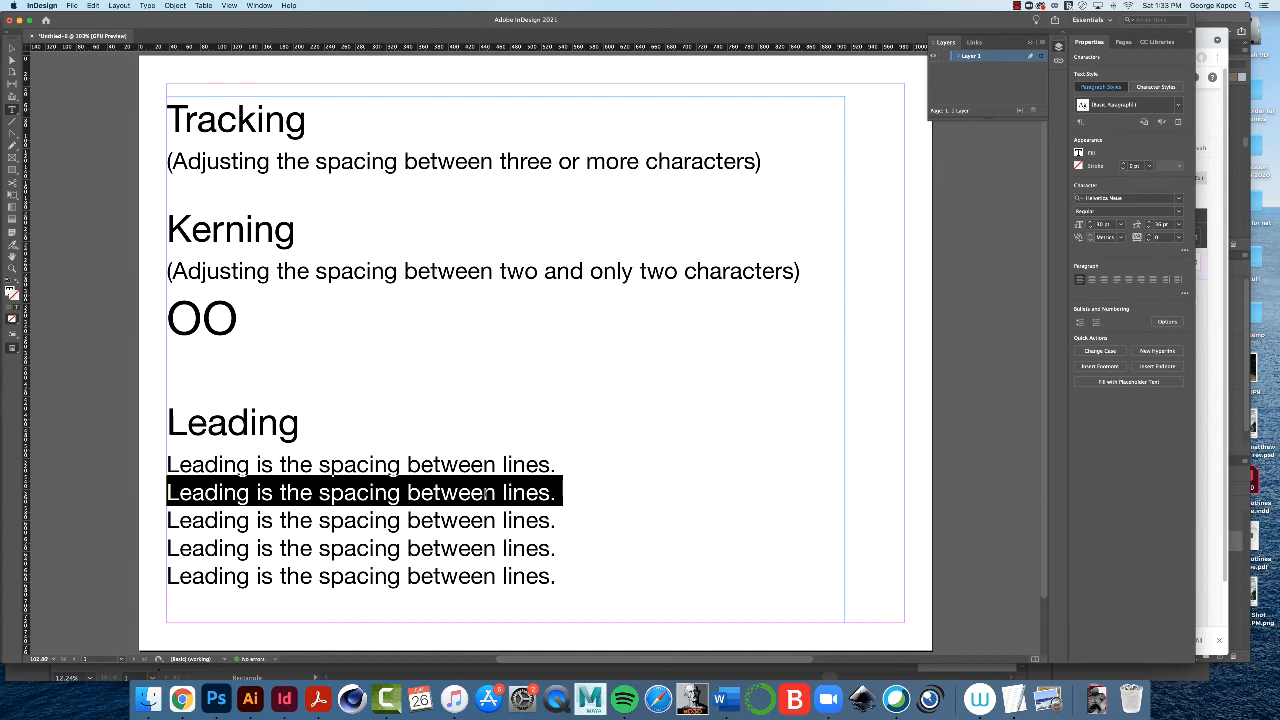
{"action": "left_click", "coordinate": [480, 492]}
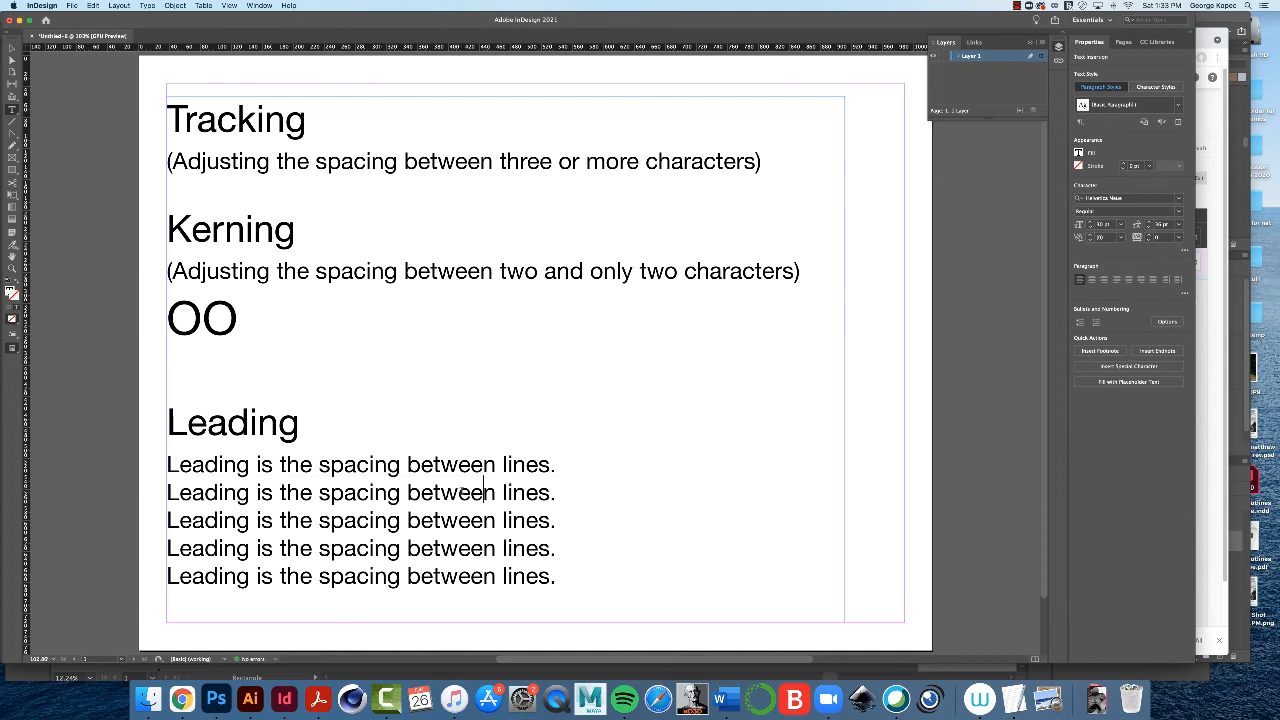